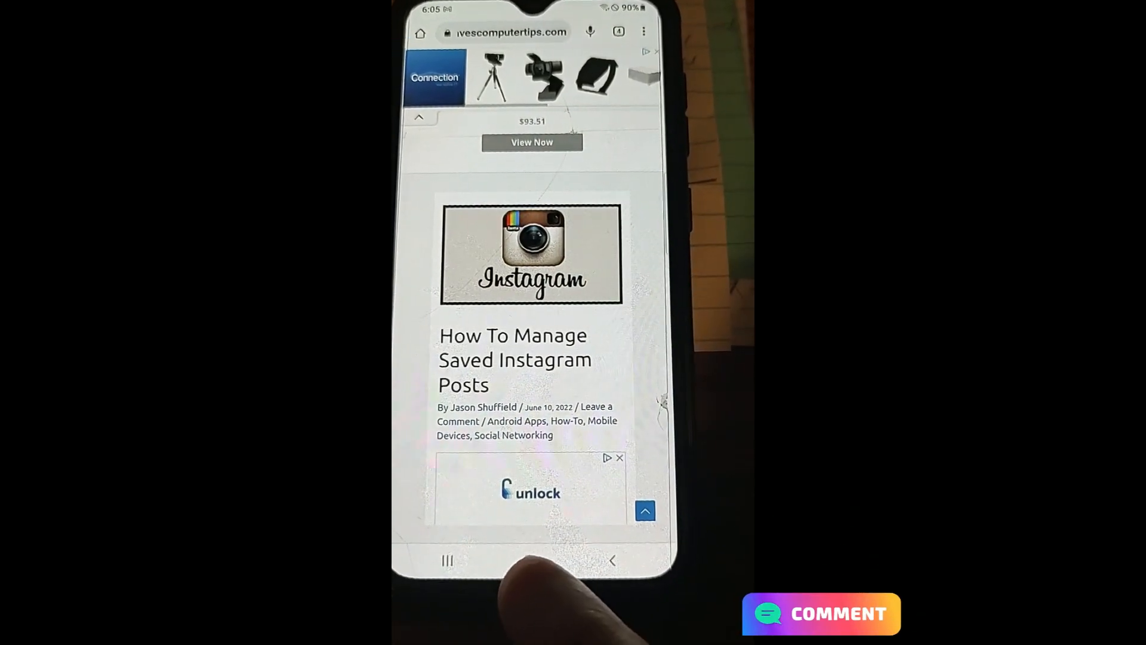
Leave Chrome's saved-posts article and return to the phone's home screen
{"action": "left_click", "coordinate": [534, 560]}
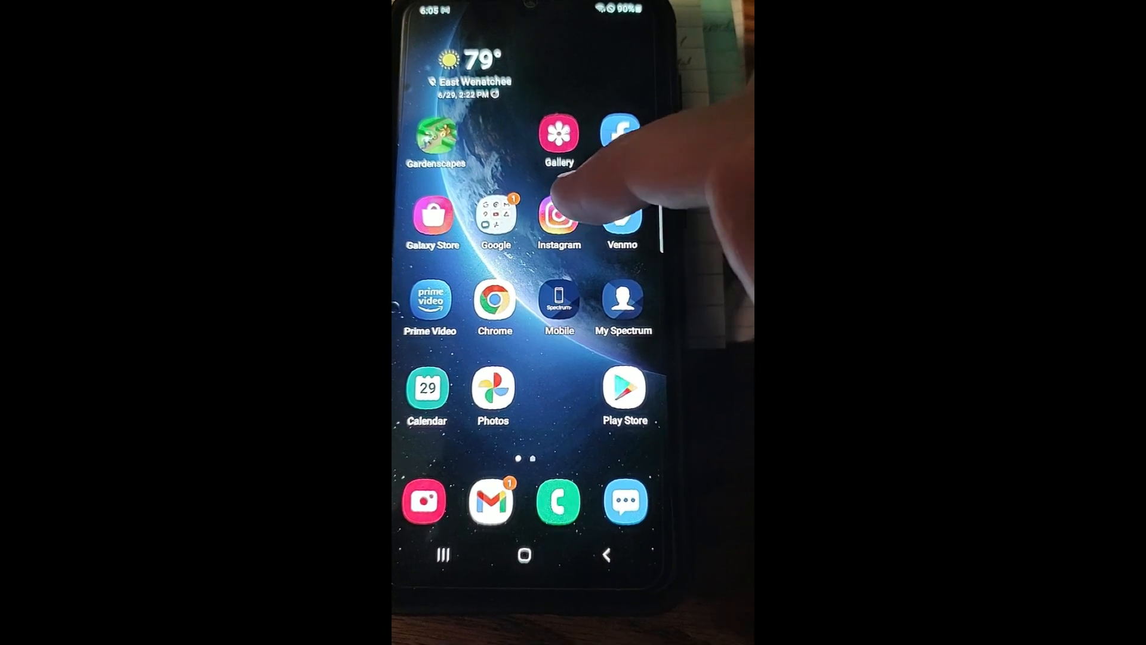
Launch Instagram and bring up the profile's account menu listing Saved and Settings
{"action": "left_click", "coordinate": [560, 215]}
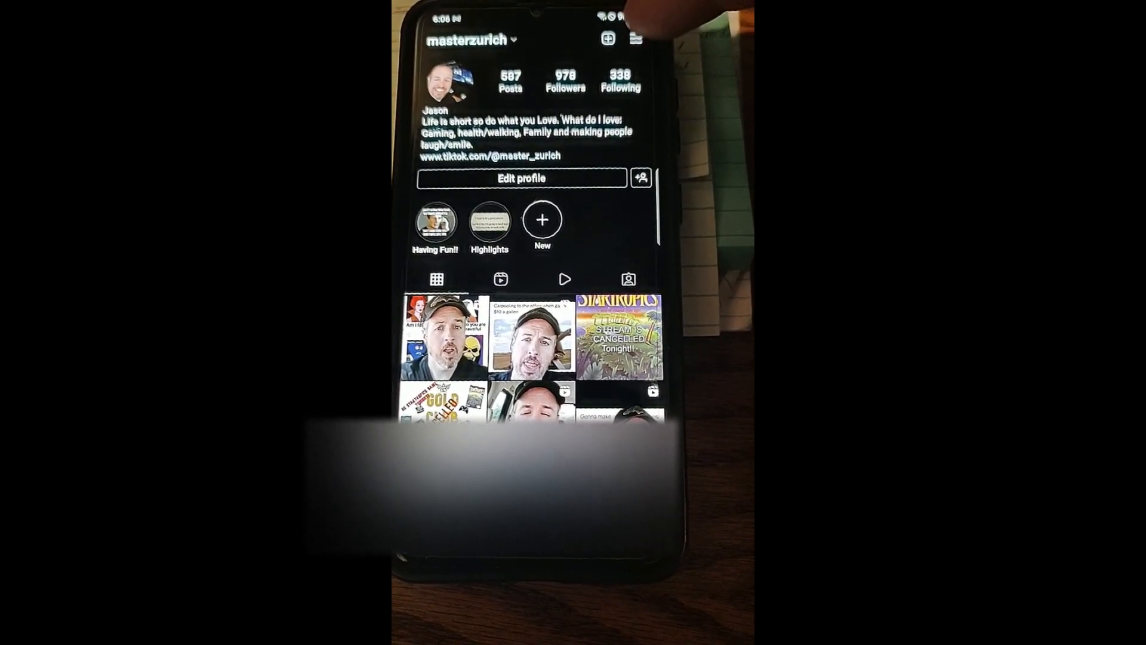
{"action": "left_click", "coordinate": [634, 38]}
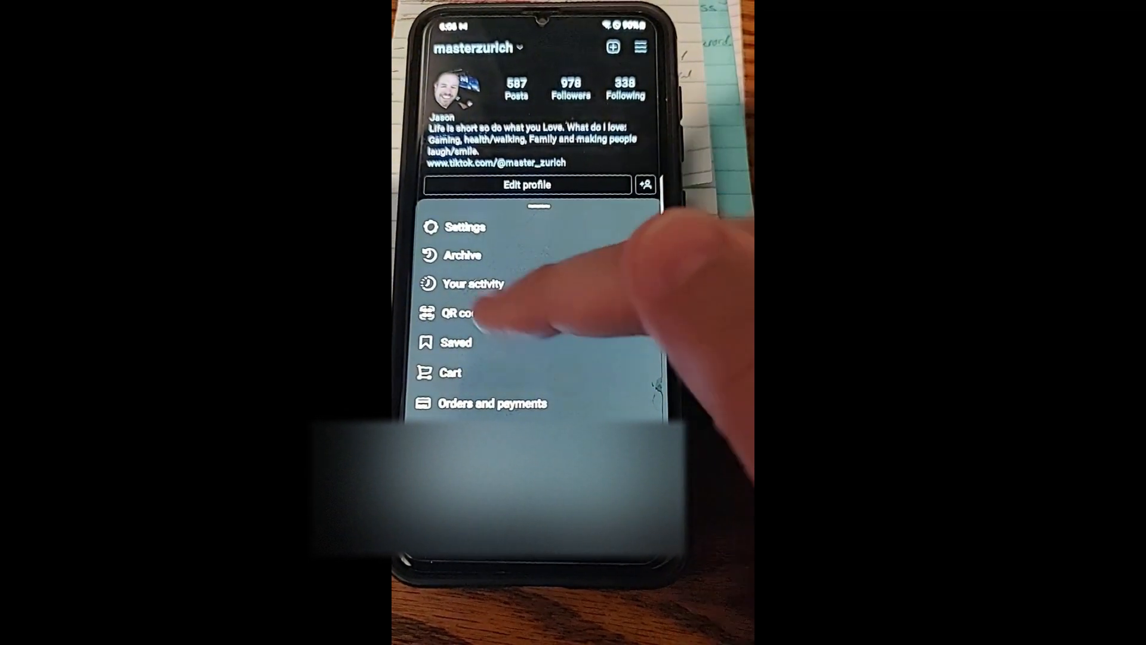
Create a saved-posts collection with the PS5 photo as cover and three posts selected
{"action": "left_click", "coordinate": [456, 342]}
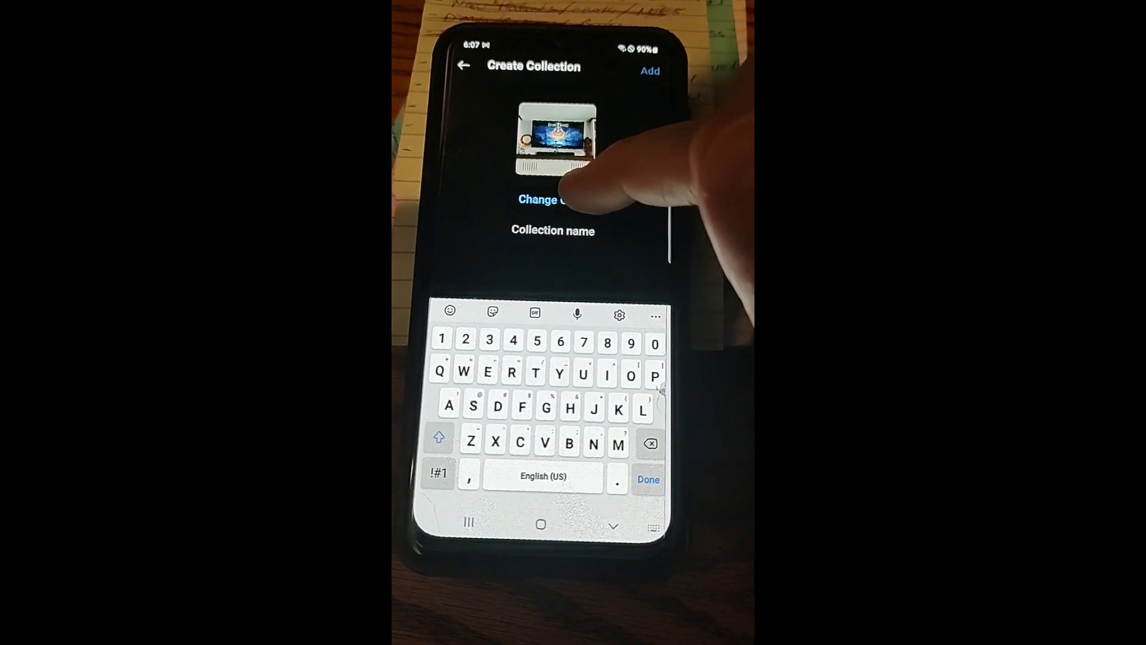
{"action": "left_click", "coordinate": [553, 200]}
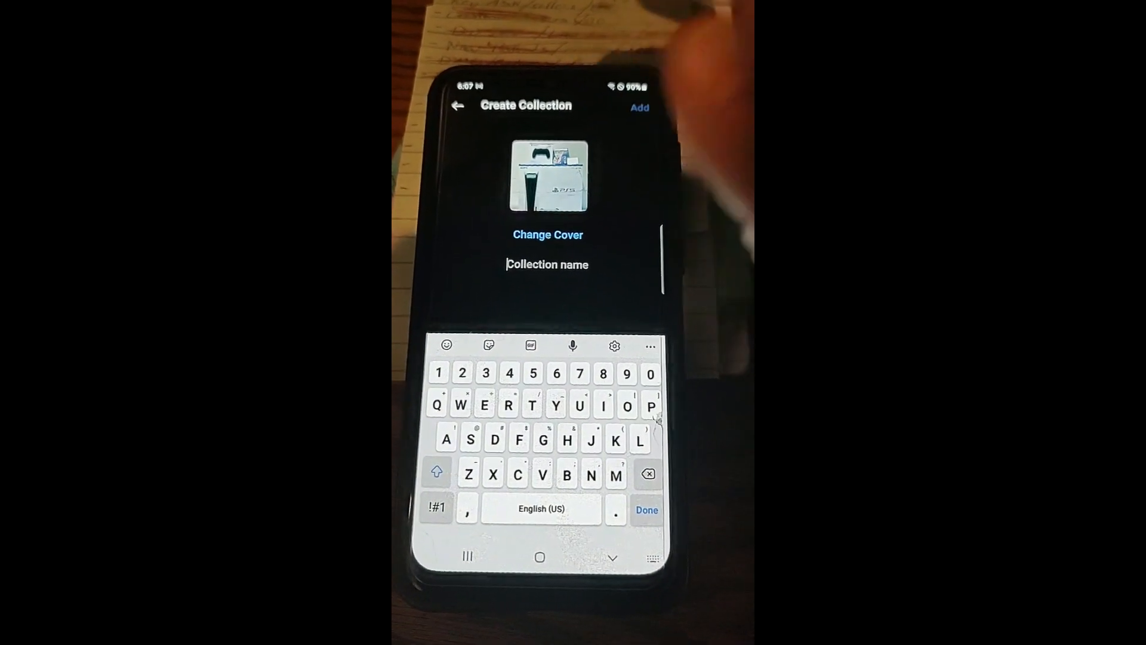
{"action": "left_click", "coordinate": [547, 235]}
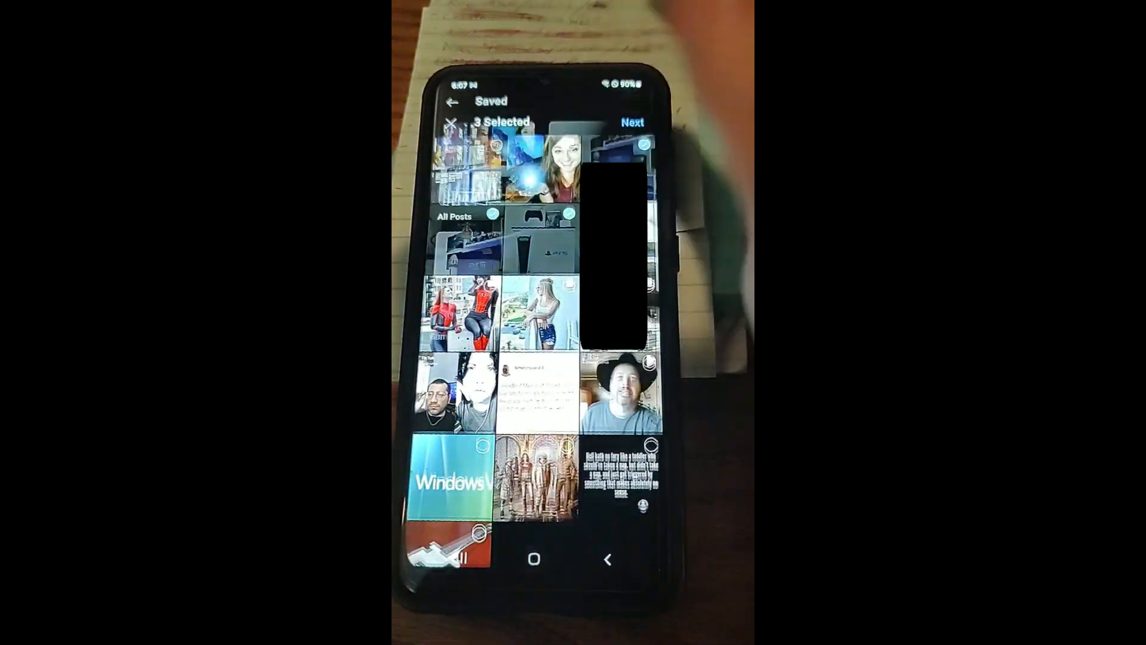
Enter the Game Test 2 collection and start selecting its PS5 post for editing
{"action": "left_click", "coordinate": [451, 122]}
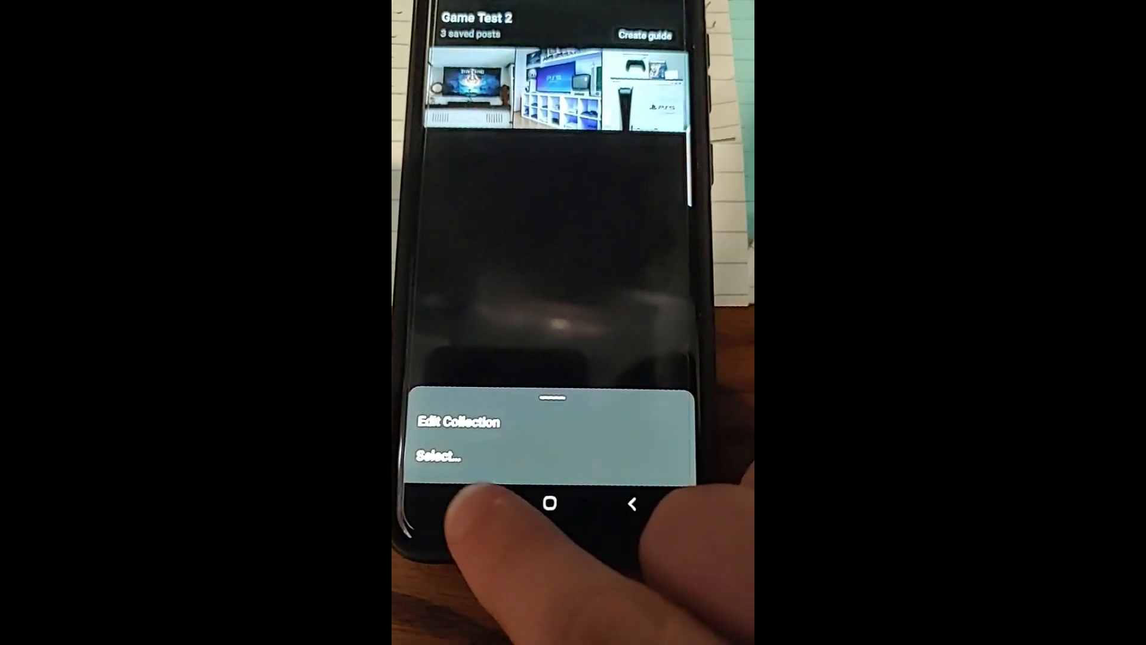
{"action": "left_click", "coordinate": [437, 456]}
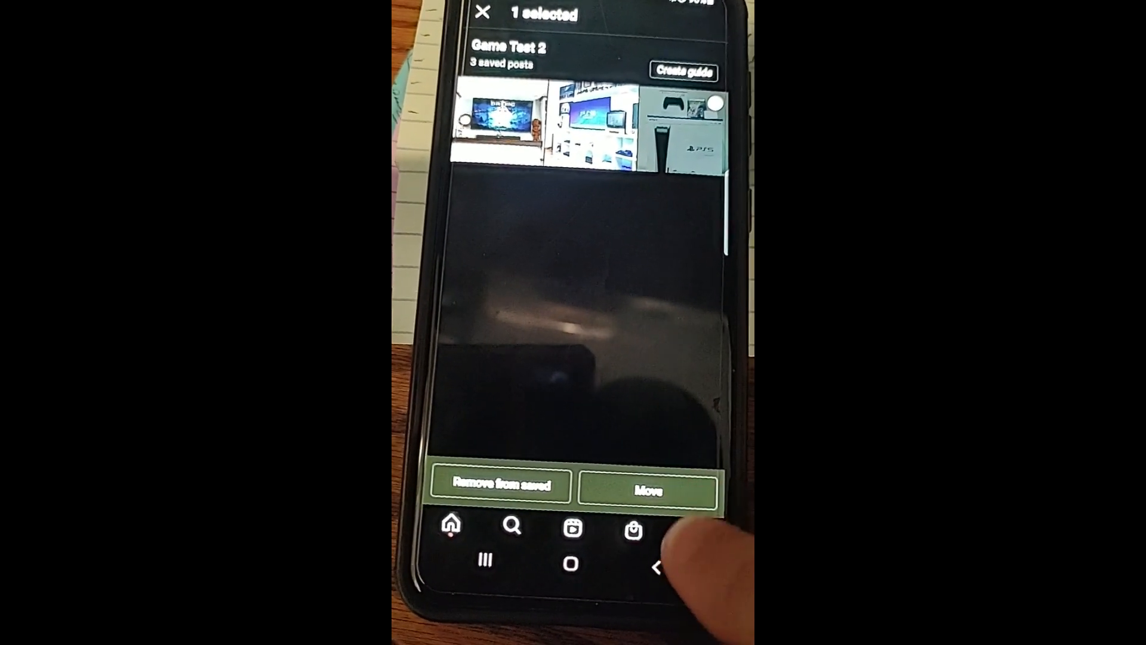
{"action": "left_click", "coordinate": [646, 487]}
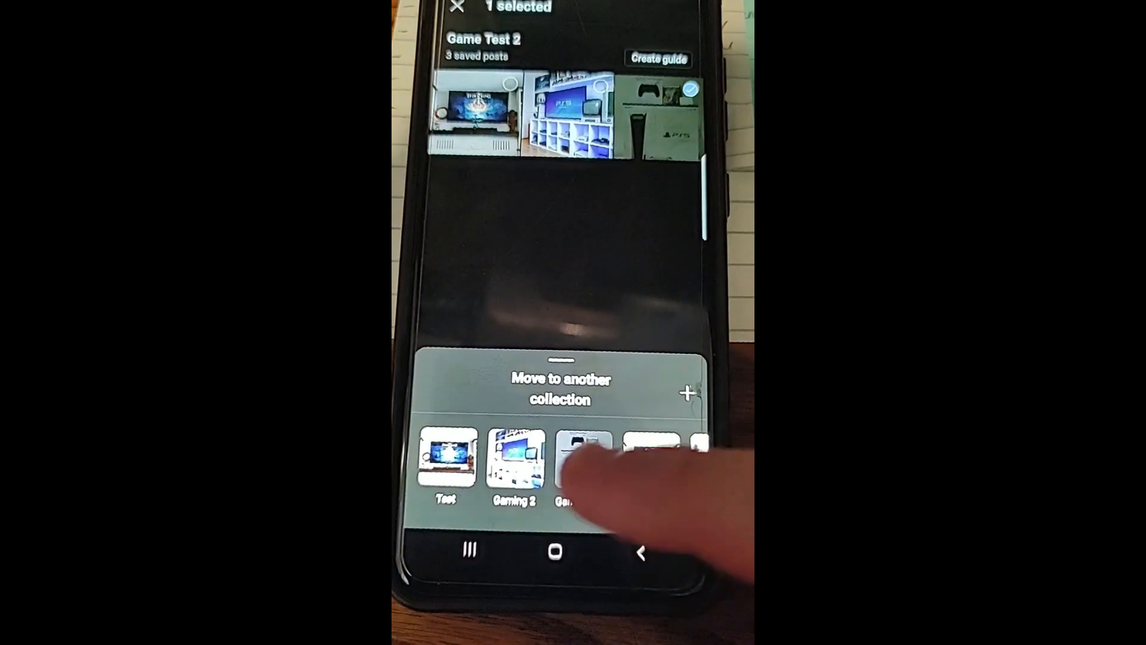
{"action": "scroll", "scroll_direction": "left", "scroll_amount": 3}
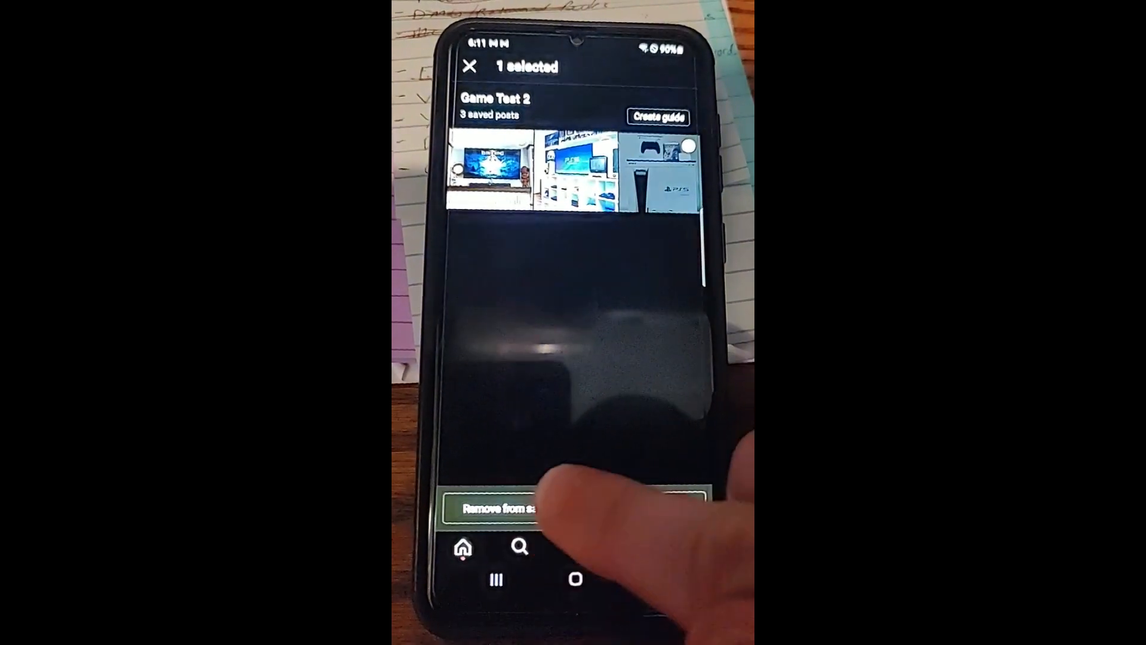
Remove the PS5 post from Game Test 2 and confirm, leaving two saved posts
{"action": "left_click", "coordinate": [497, 508]}
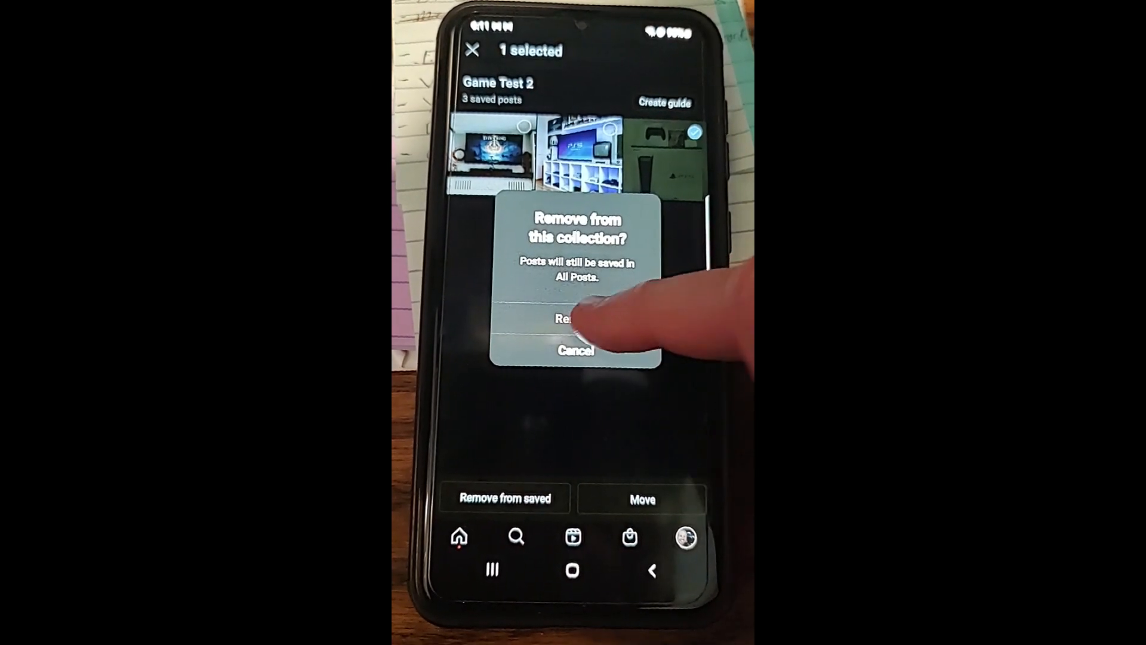
{"action": "left_click", "coordinate": [576, 319]}
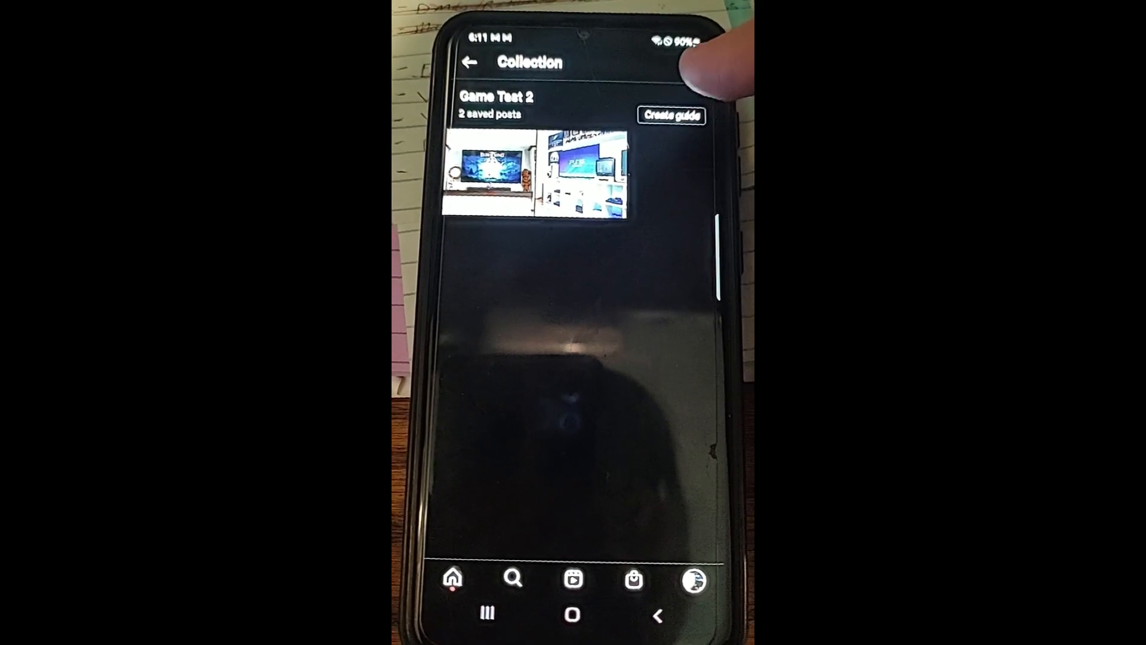
Return from Game Test 2 to Saved and show the Test collection's four posts
{"action": "left_click", "coordinate": [670, 115]}
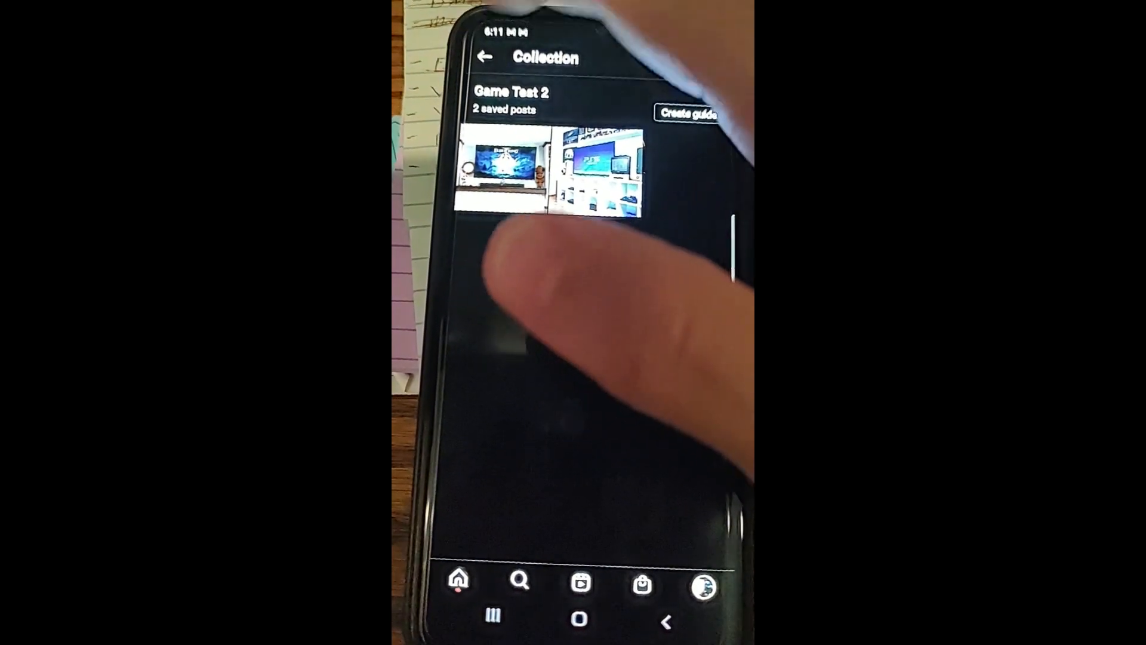
{"action": "left_click", "coordinate": [483, 56]}
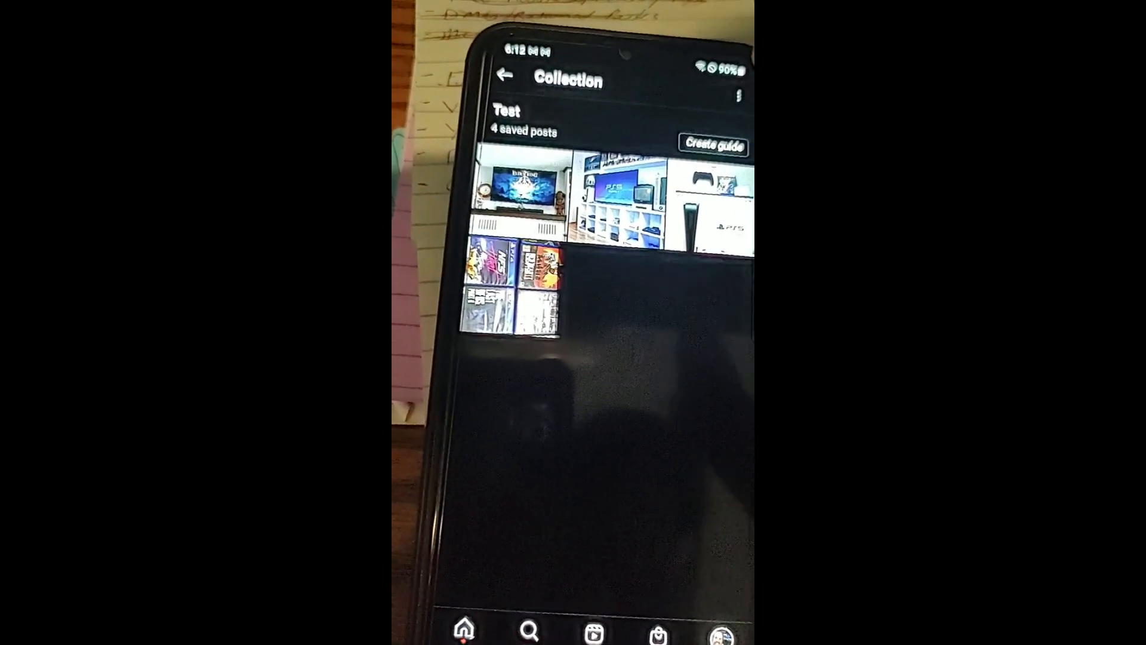
Bring up Edit Collection for Test with its Name field active for renaming
{"action": "left_click", "coordinate": [740, 97]}
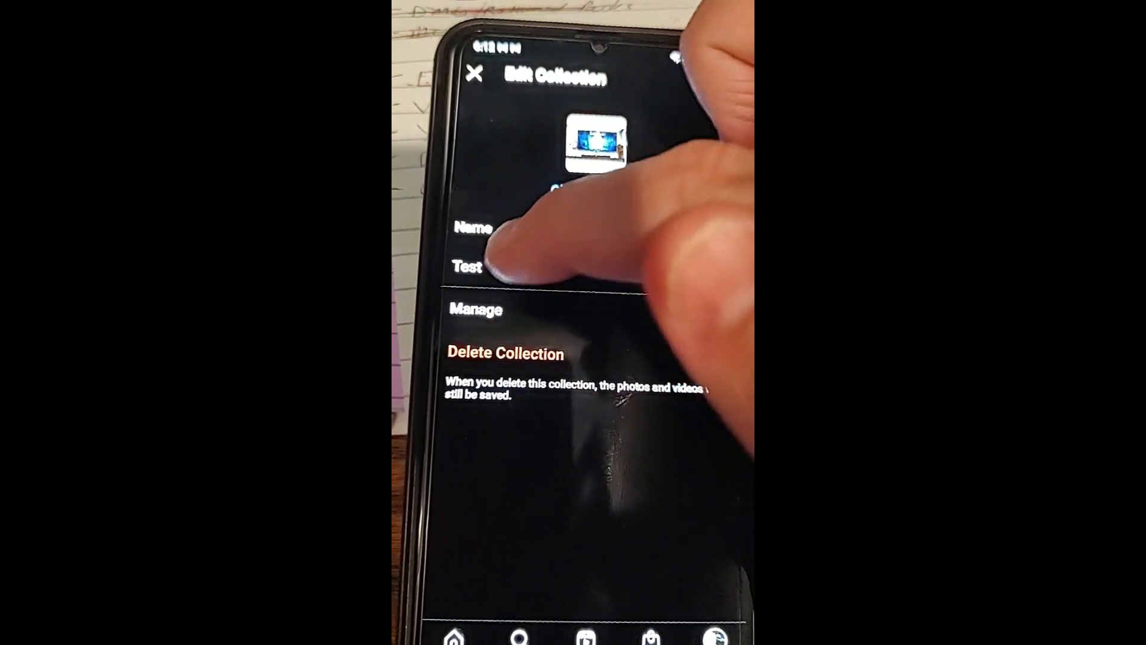
{"action": "left_click", "coordinate": [472, 263]}
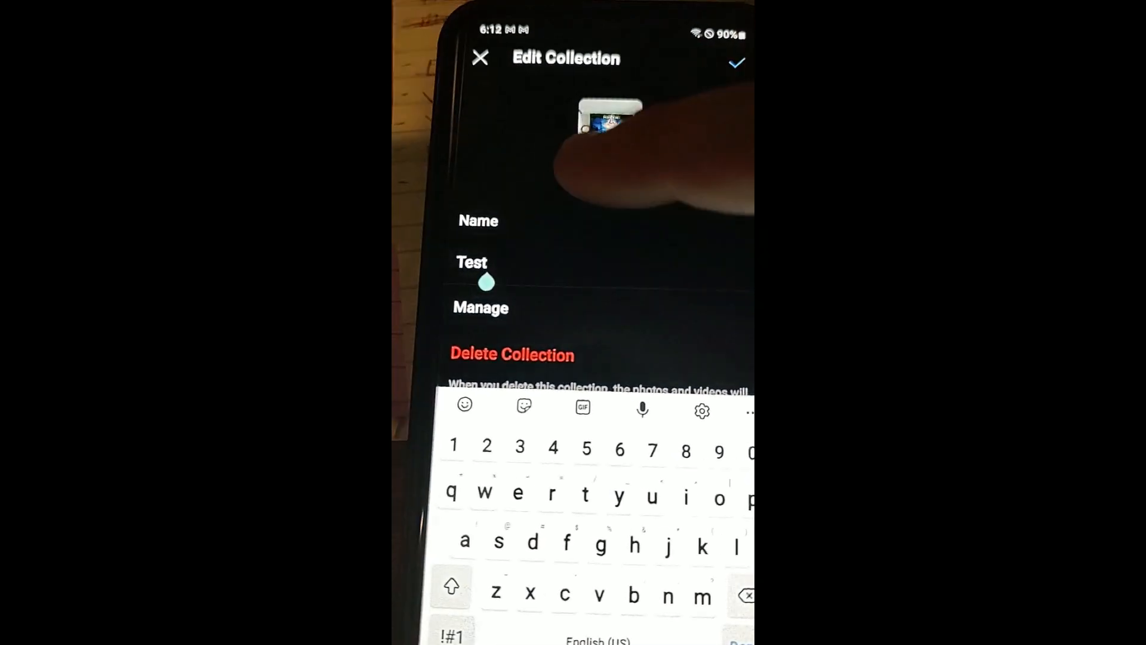